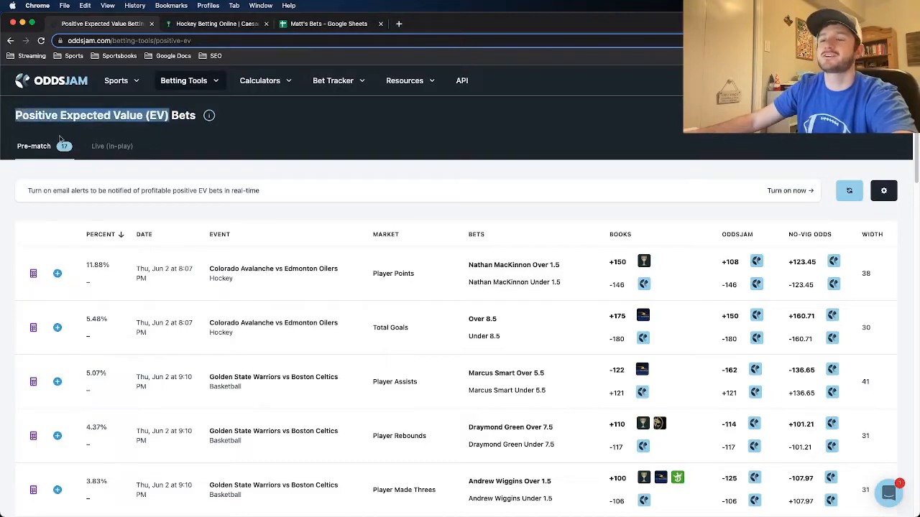
mouse_move(220, 161)
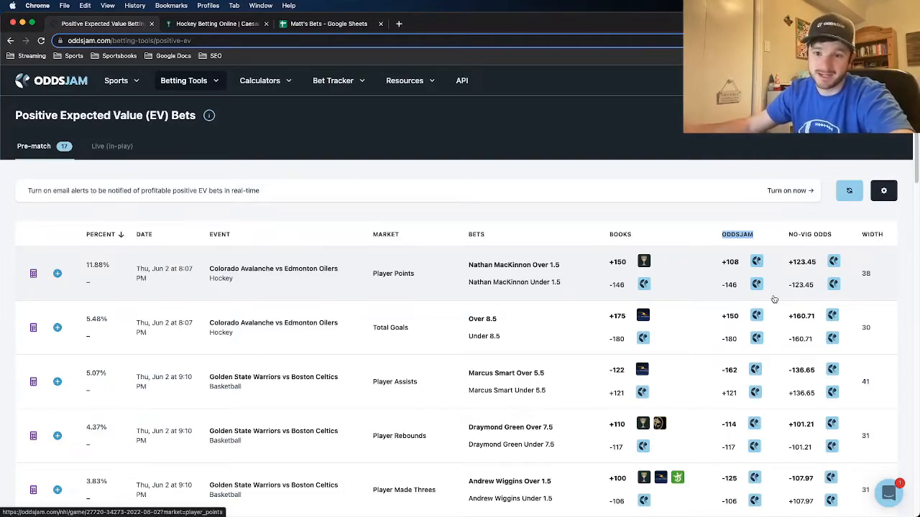
mouse_move(833, 262)
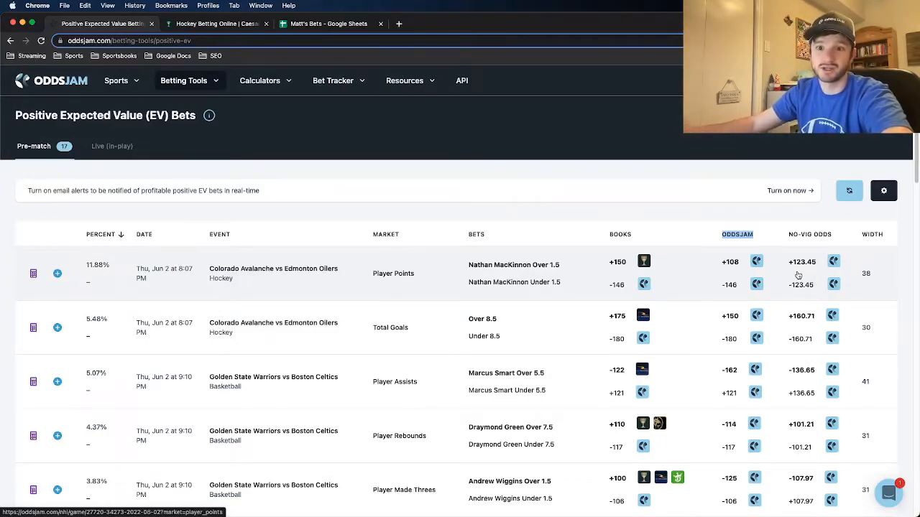
mouse_move(644, 262)
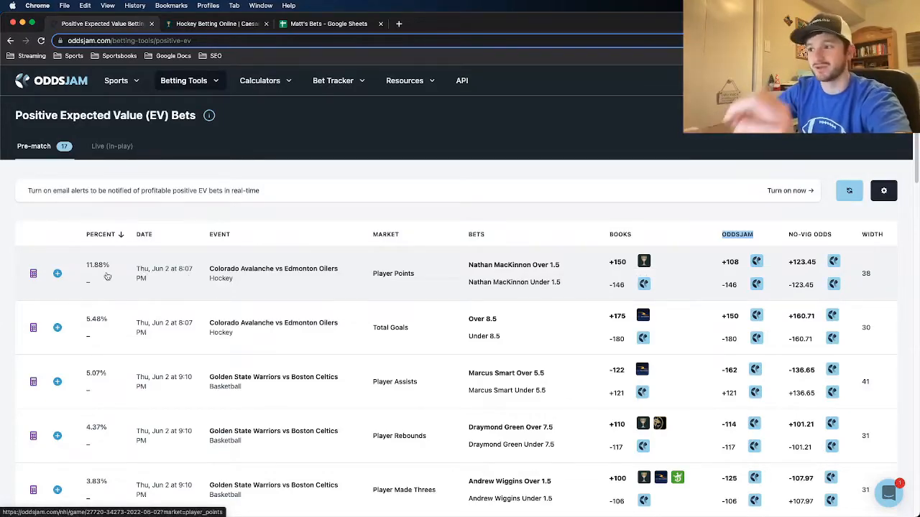
mouse_move(358, 273)
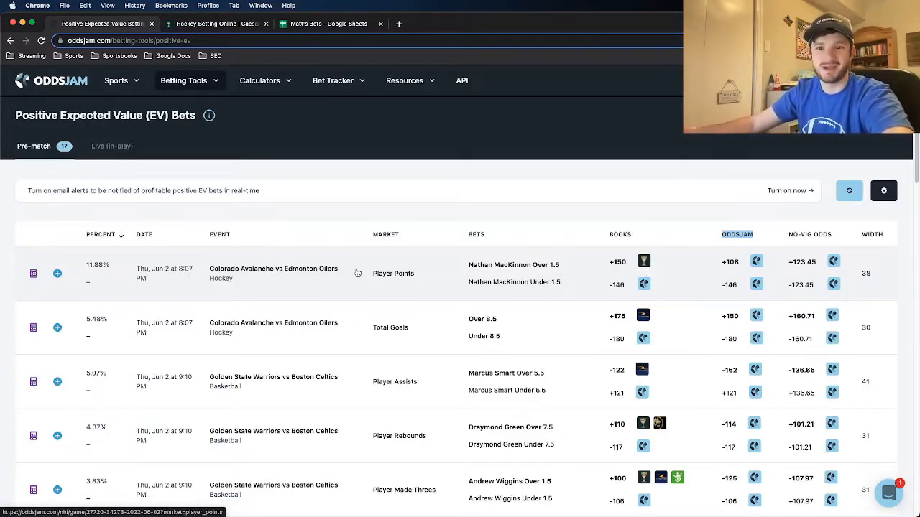
mouse_move(361, 282)
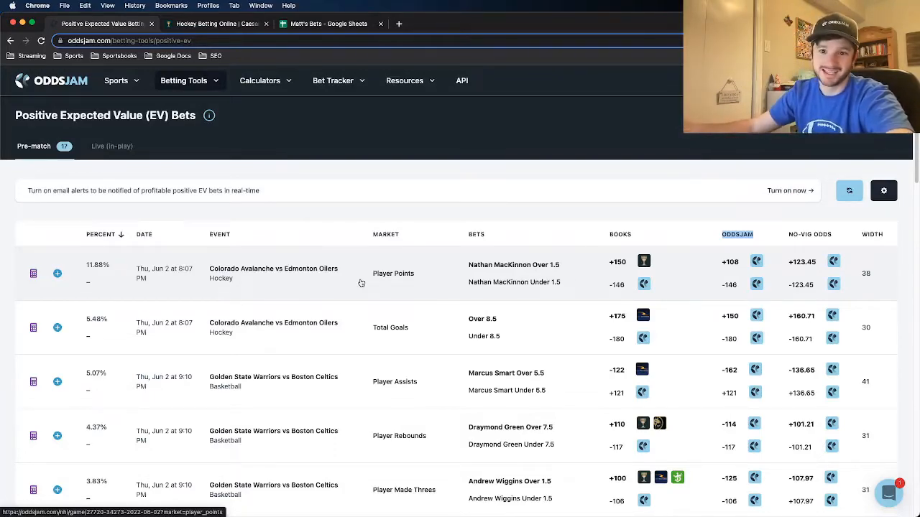
mouse_move(353, 233)
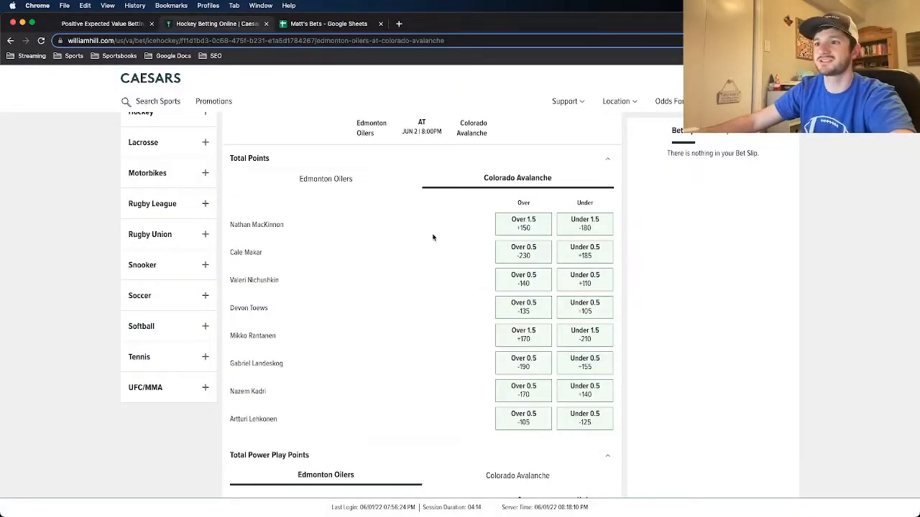
- Bring up the Kelly stake calculator for MacKinnon Over 1.5 at +150, suggesting $98.96
click(101, 23)
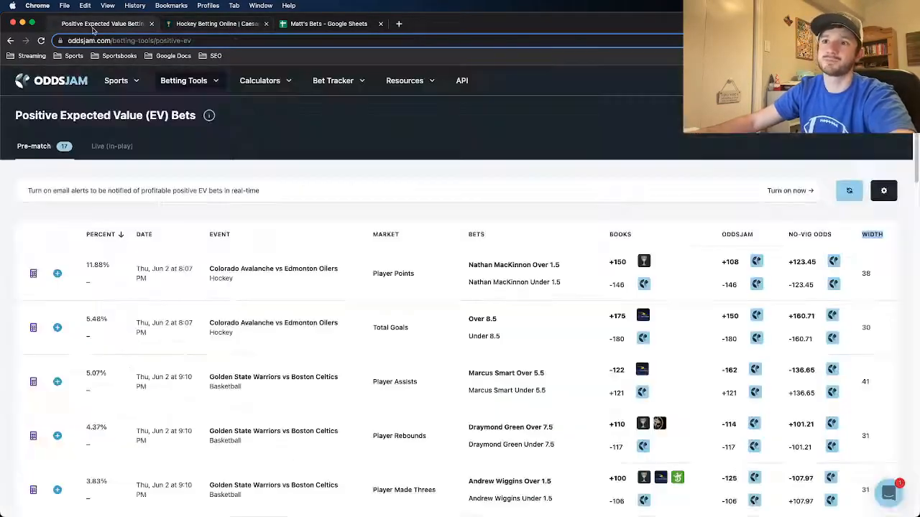
click(33, 273)
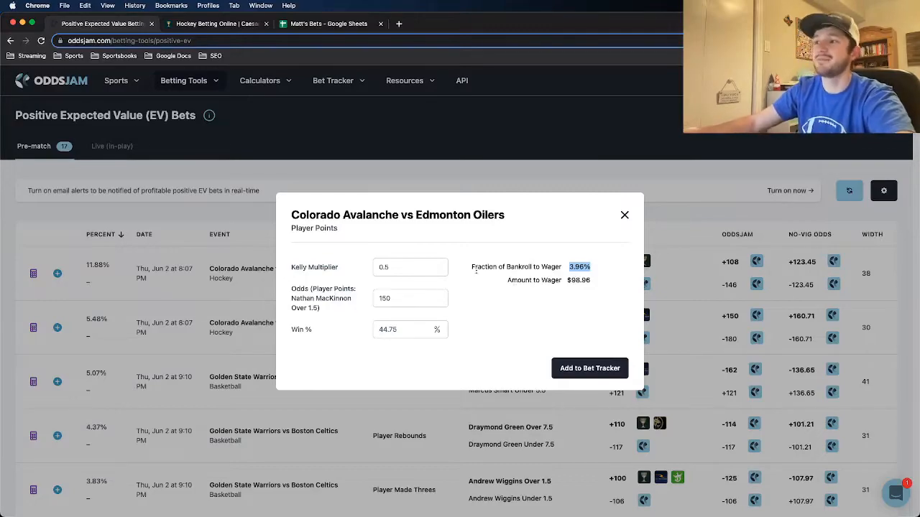
mouse_move(227, 30)
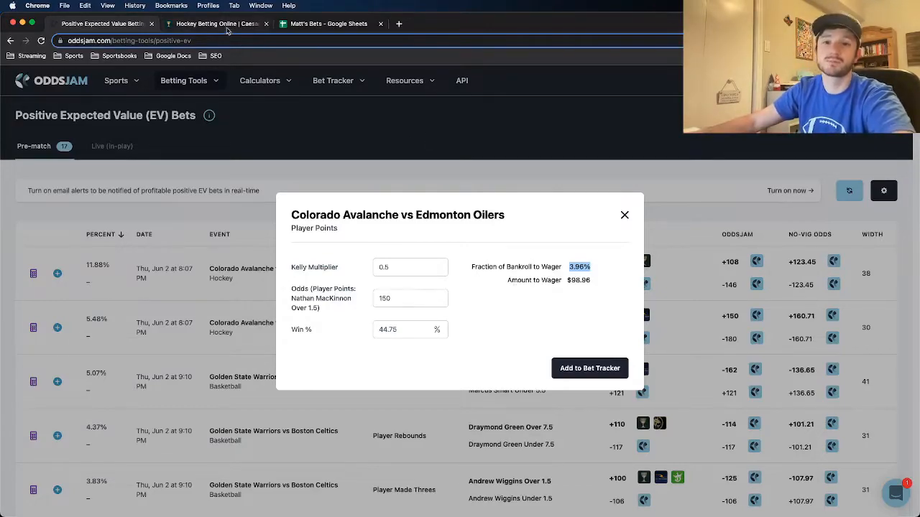
- Wager $100 on MacKinnon Over 1.5 at +150 in Caesars, paying $250, and return to OddsJam
click(215, 23)
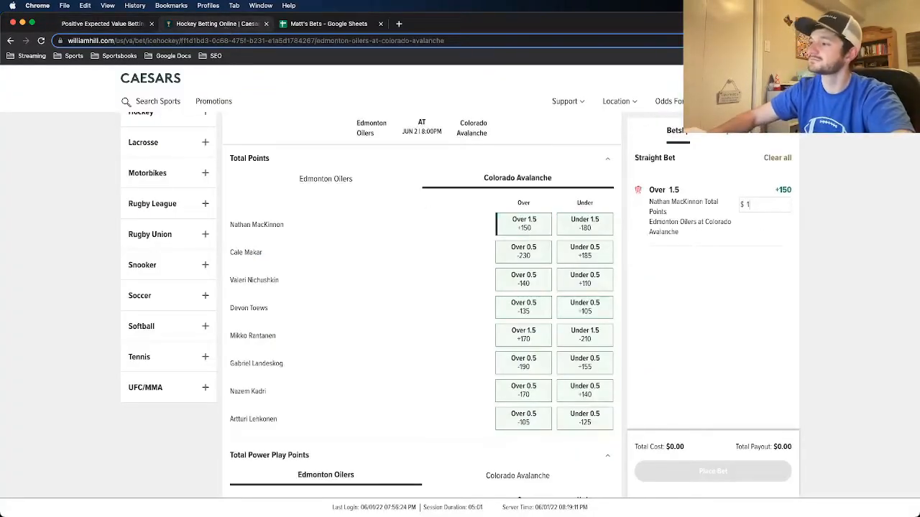
text(100)
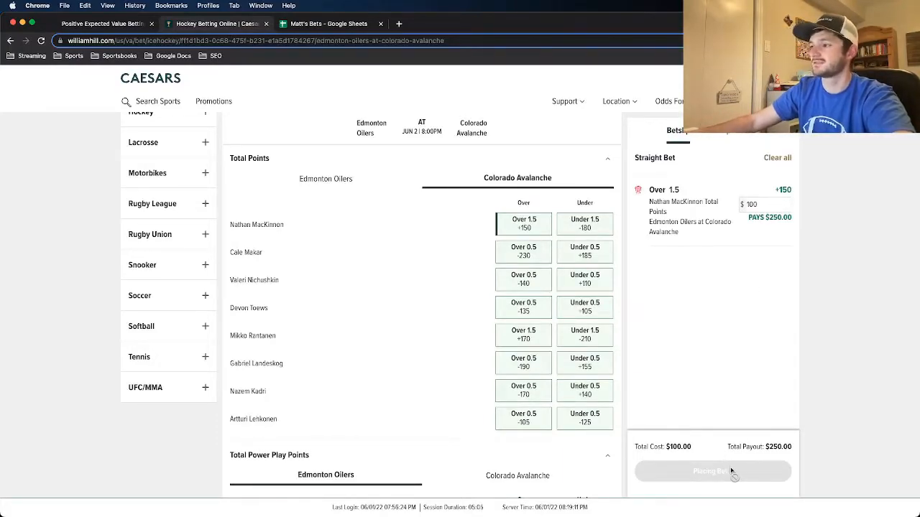
click(713, 471)
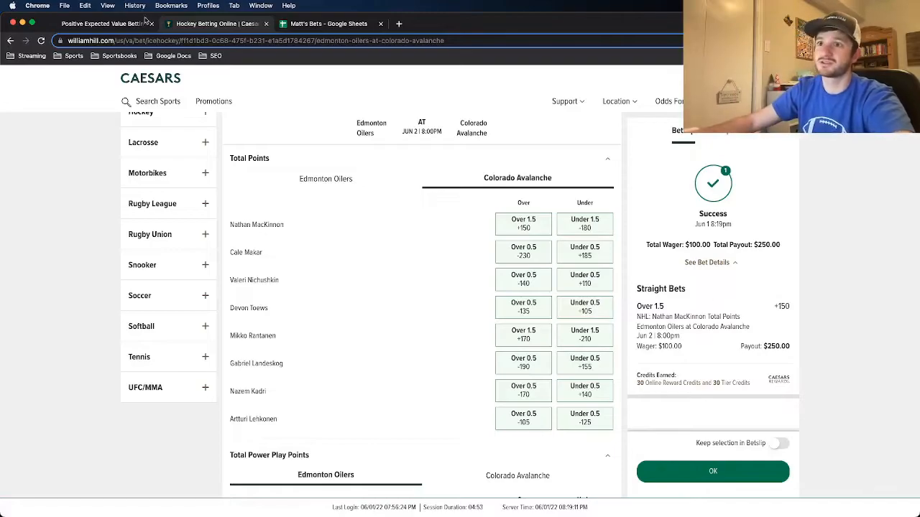
click(101, 23)
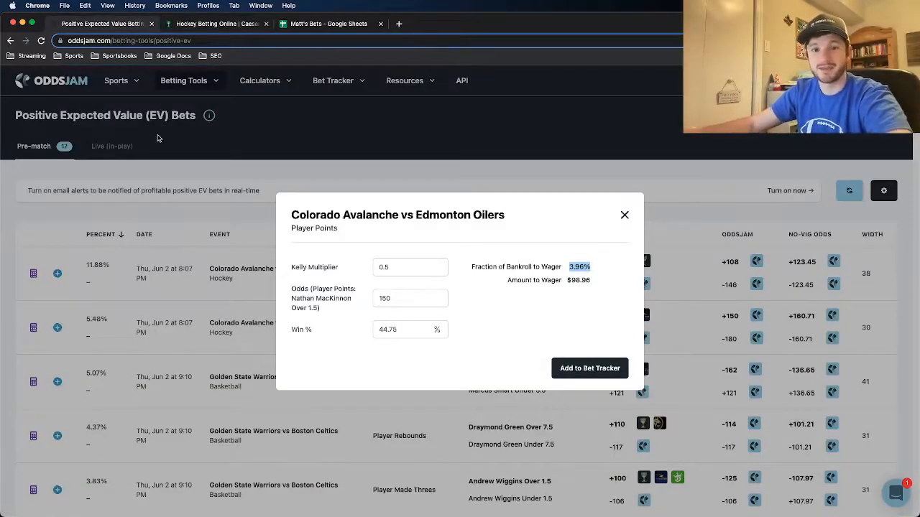
- Add the MacKinnon bet to the Bet Tracker and view its profit dashboard ($11,185, 6.3% ROI)
click(589, 368)
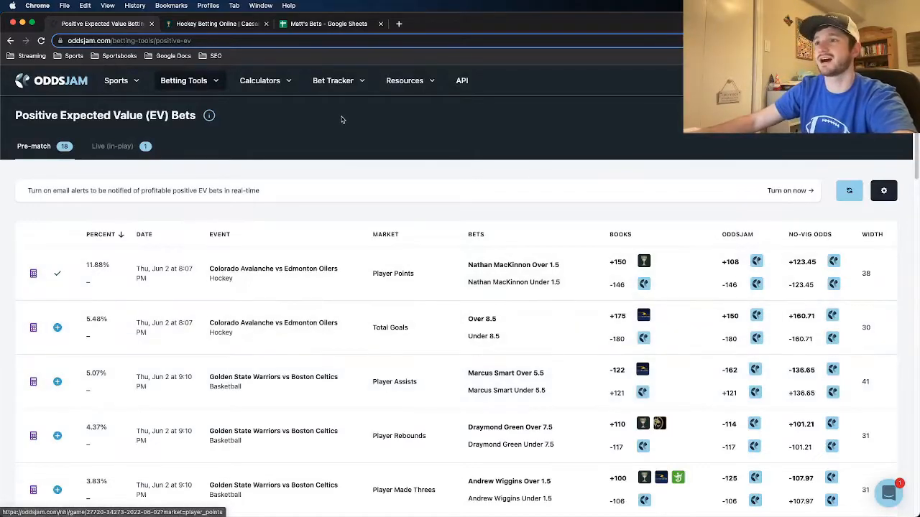
click(333, 80)
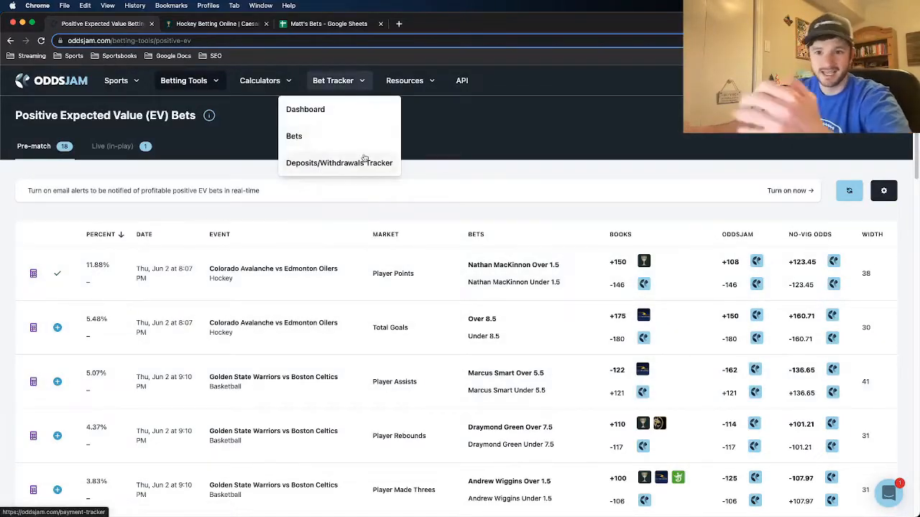
mouse_move(355, 144)
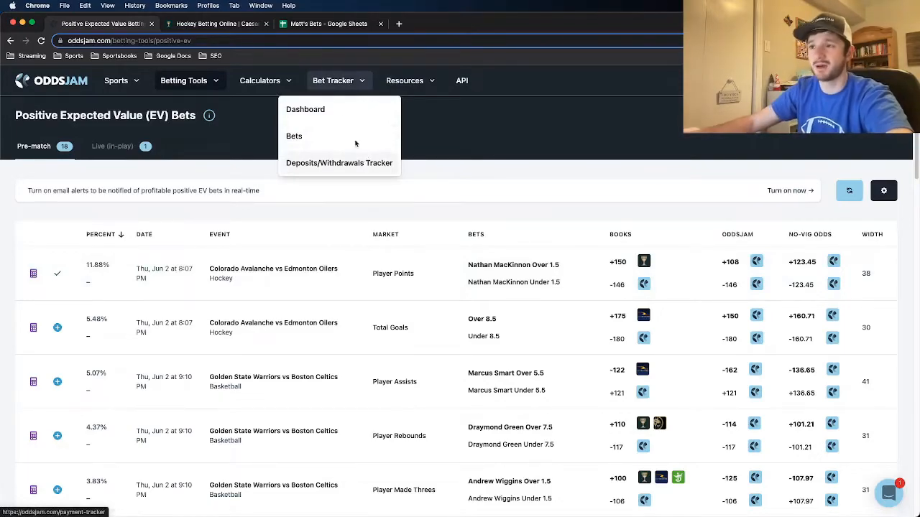
click(305, 110)
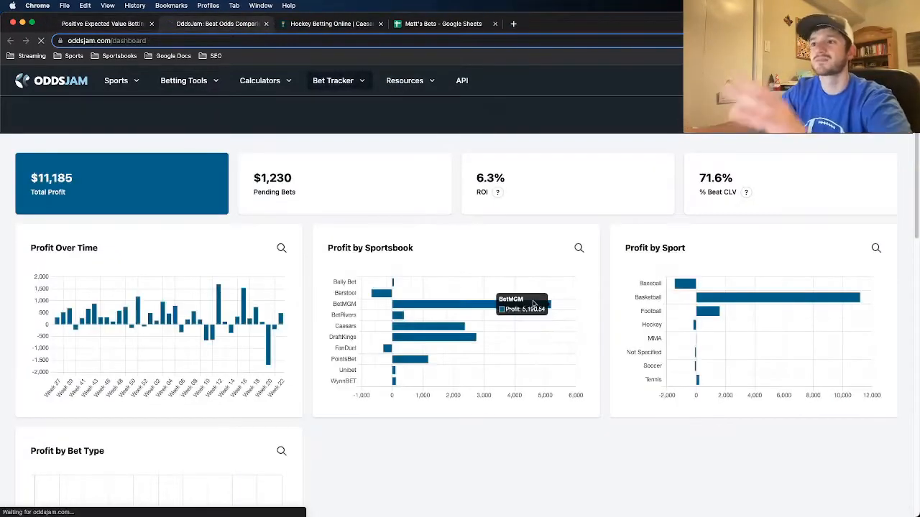
mouse_move(132, 164)
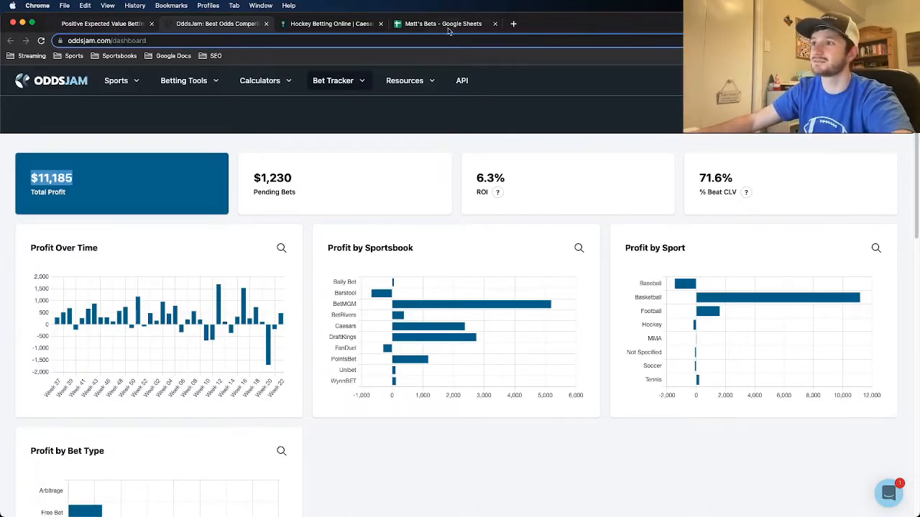
- Switch from the profit dashboard to the Matt's Bets Google Sheet
click(443, 23)
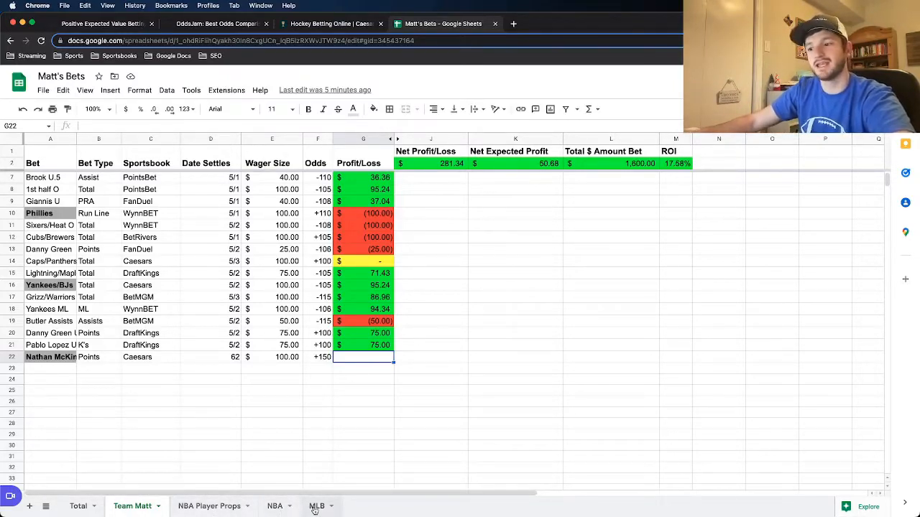
- Show the Total sheet with per-sport profit, MLB up $250.12 and $28.60 overall
click(77, 506)
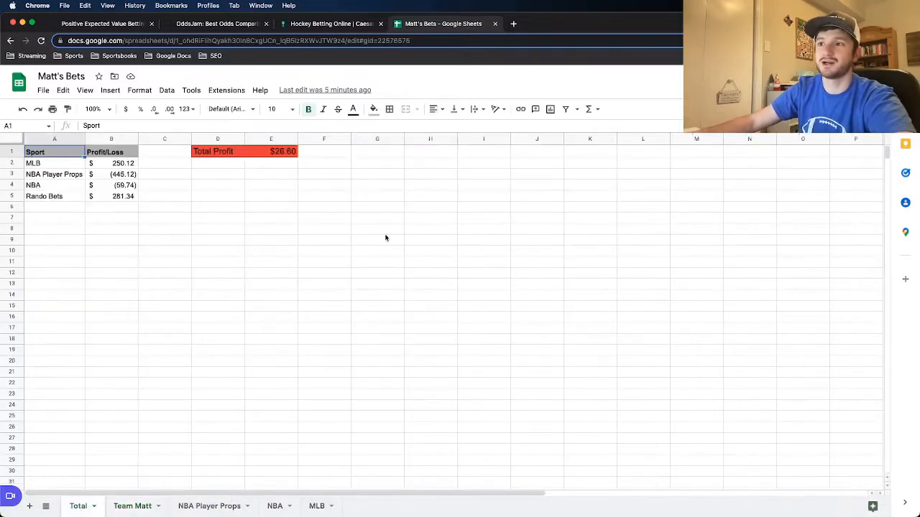